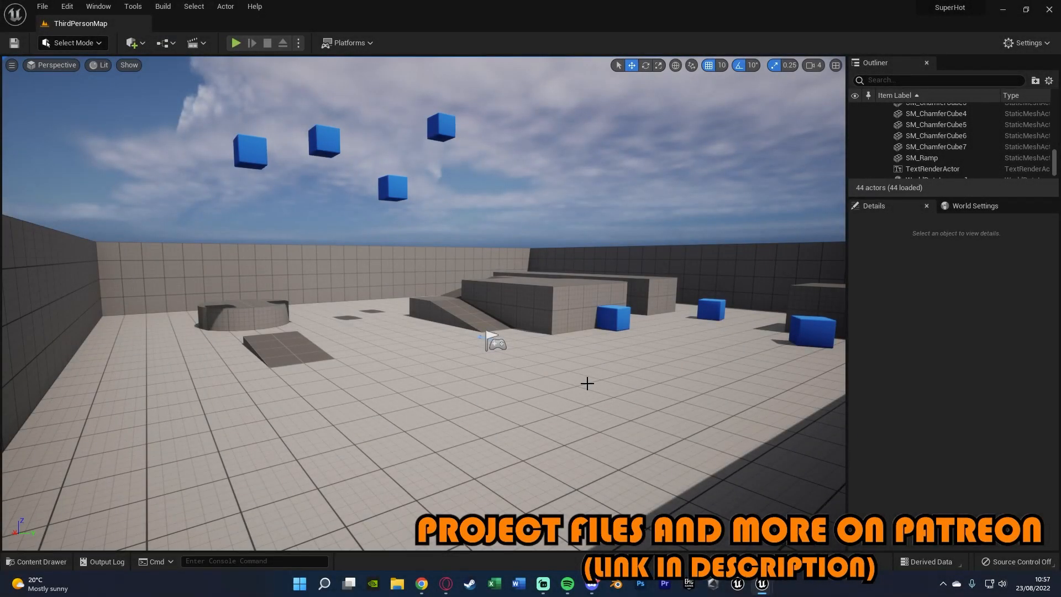
mouse_move(600, 350)
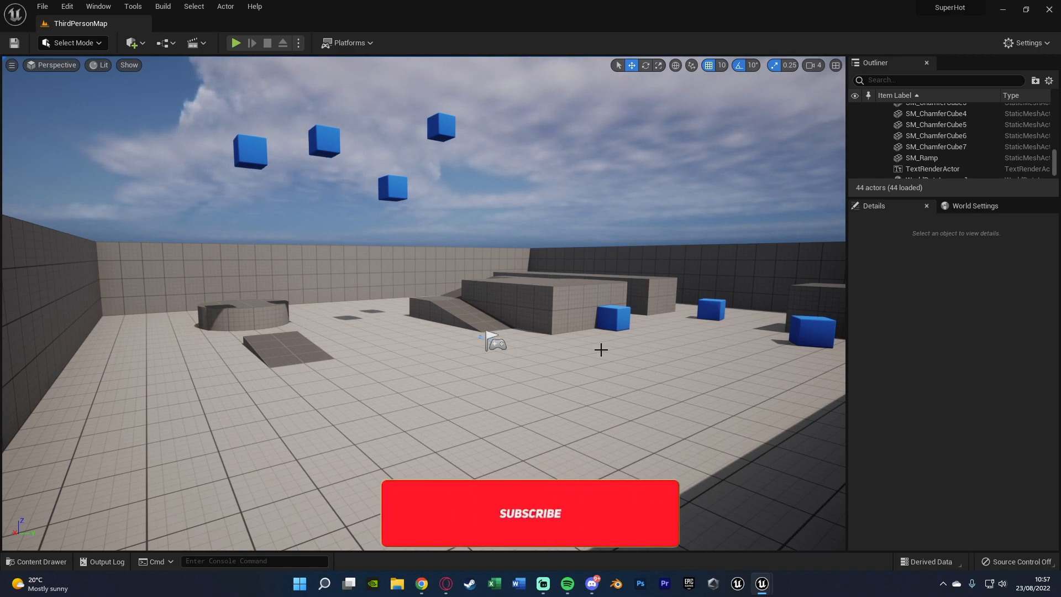
- Test-run the level once and stop it before changing any settings
click(530, 513)
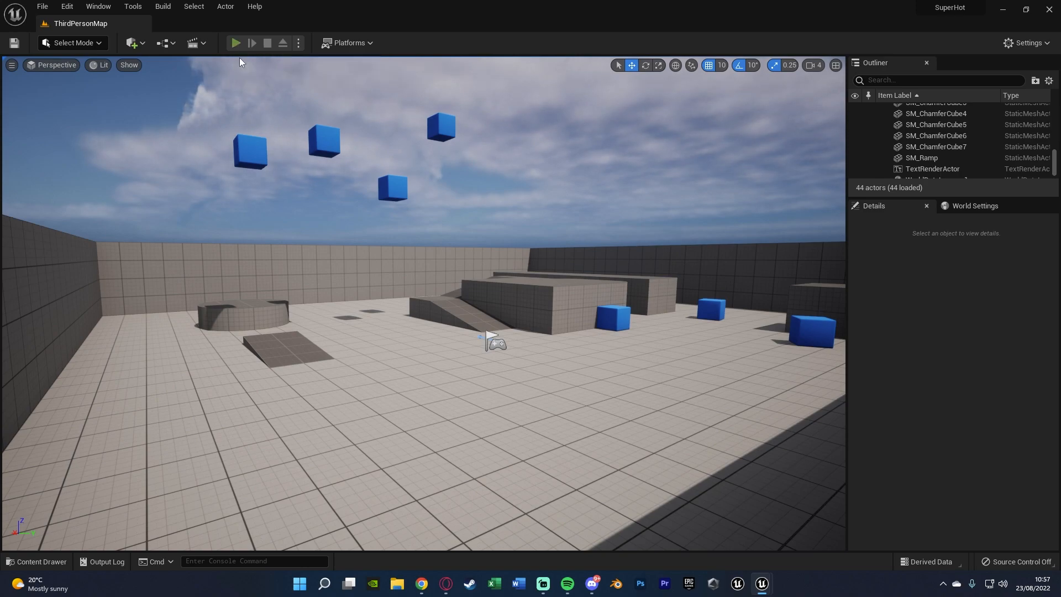
click(235, 43)
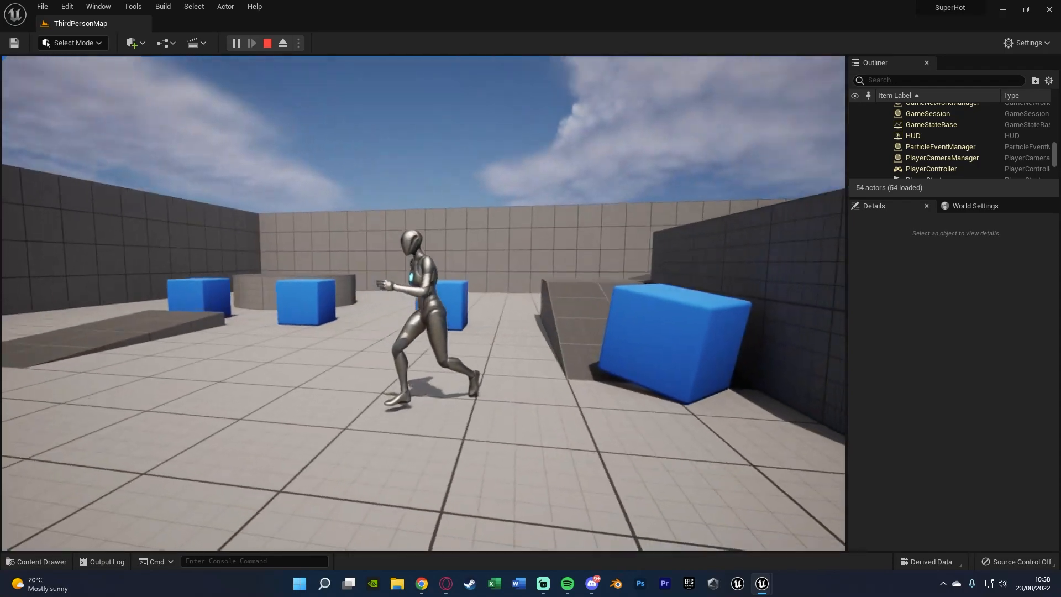
click(282, 43)
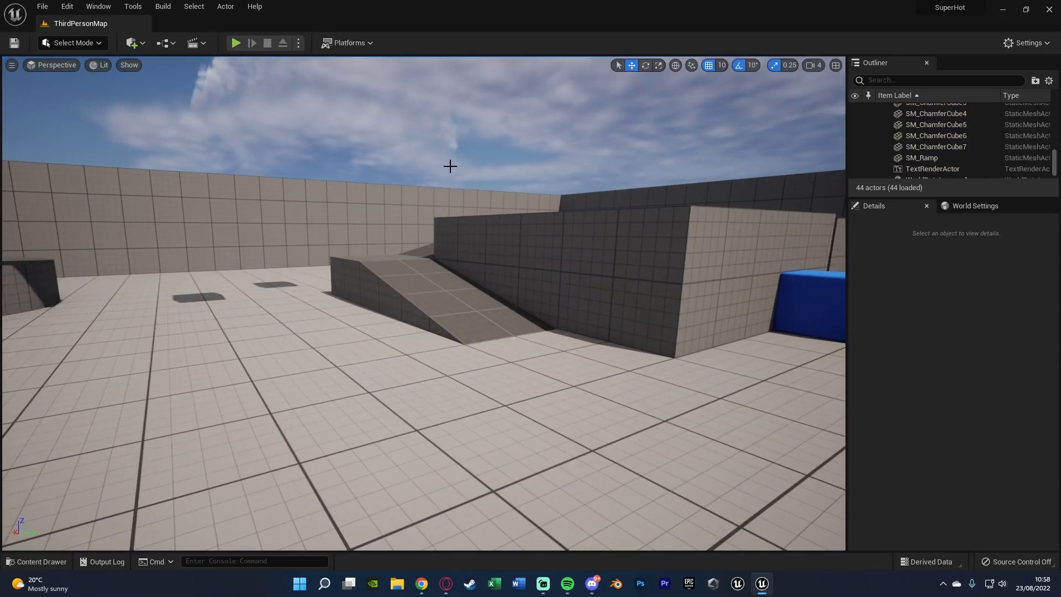
- Bring up Project Settings on the Engine > Input page with the action mappings
click(65, 7)
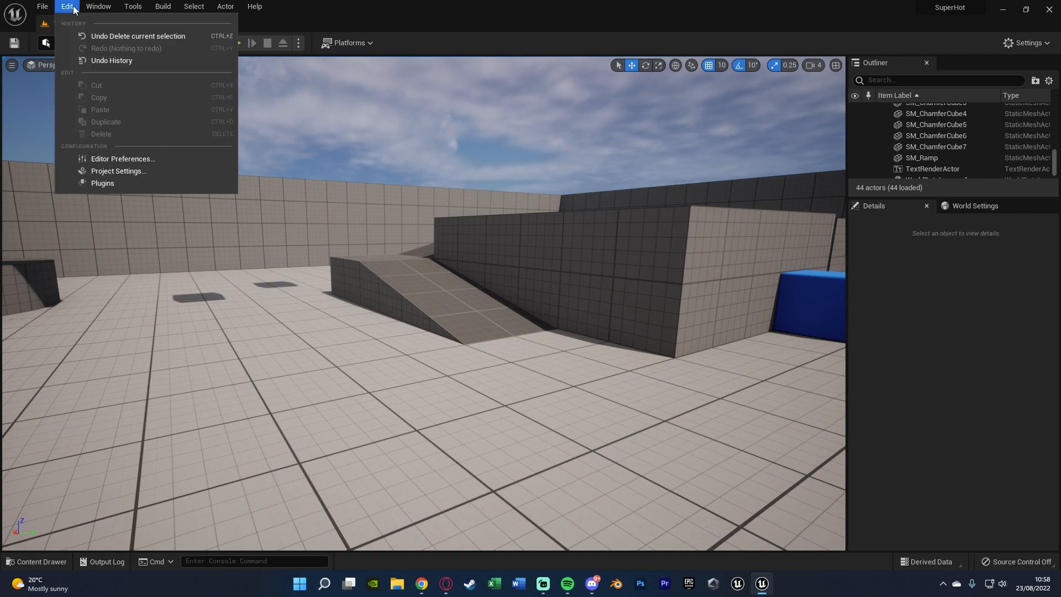
click(118, 171)
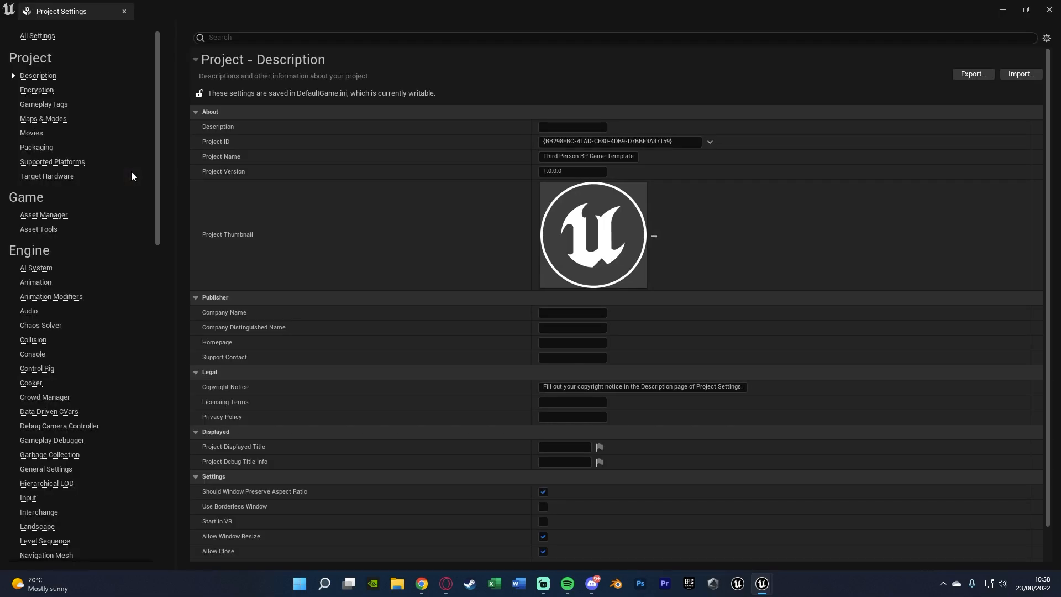
click(27, 498)
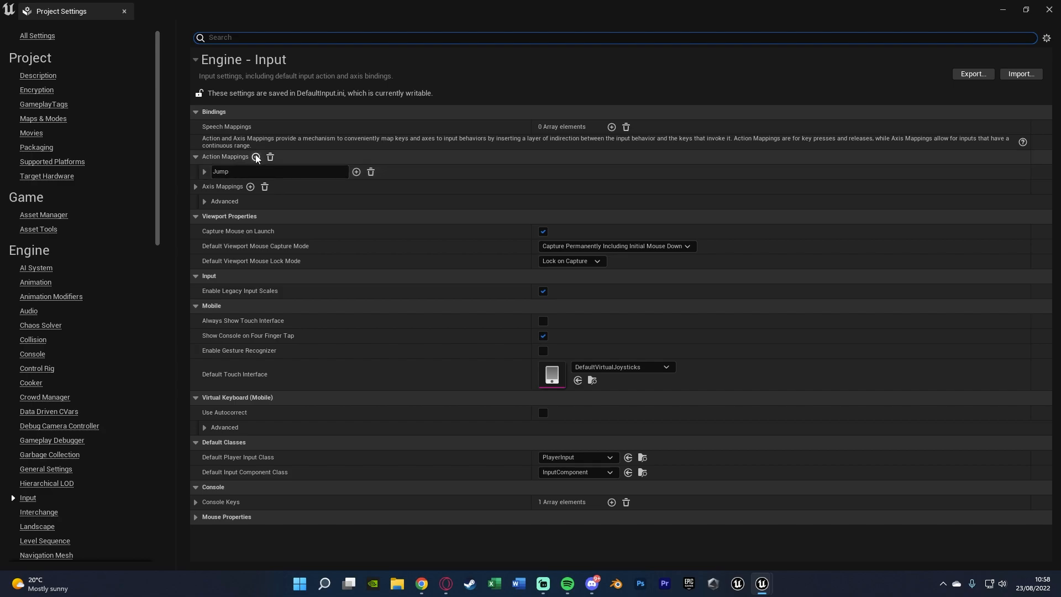
- Add a second action mapping and name it MoveTime
click(256, 157)
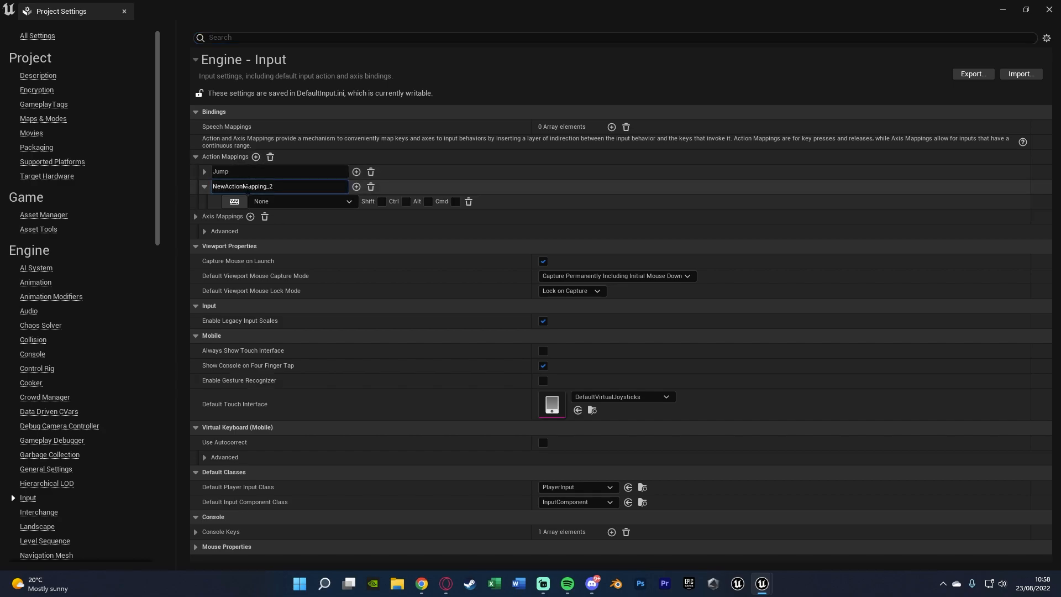
text(MoveTime)
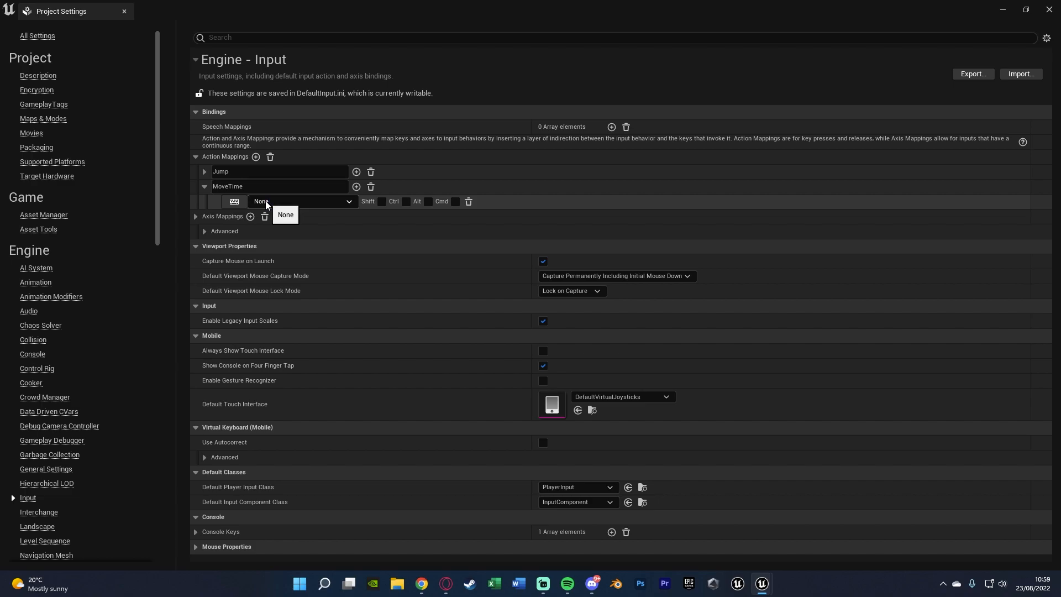
- Bind the W key to the MoveTime action mapping
click(303, 201)
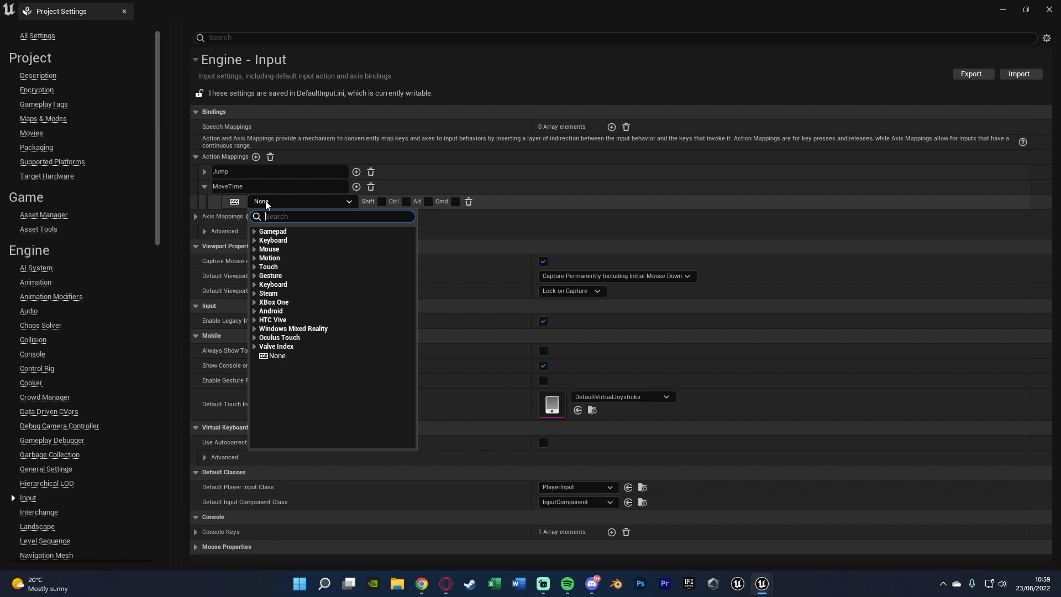
text(w)
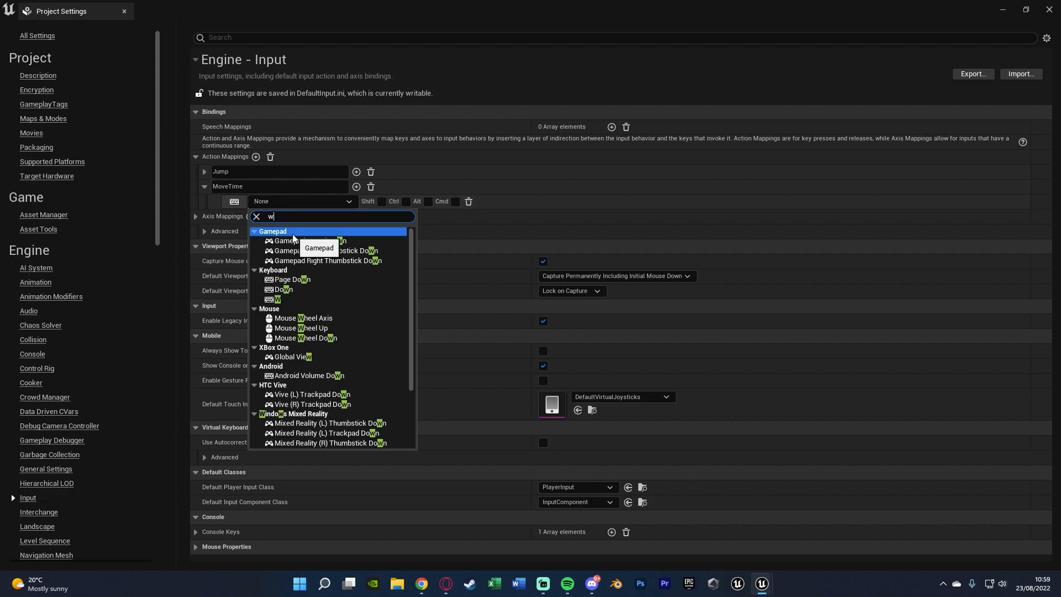
click(277, 299)
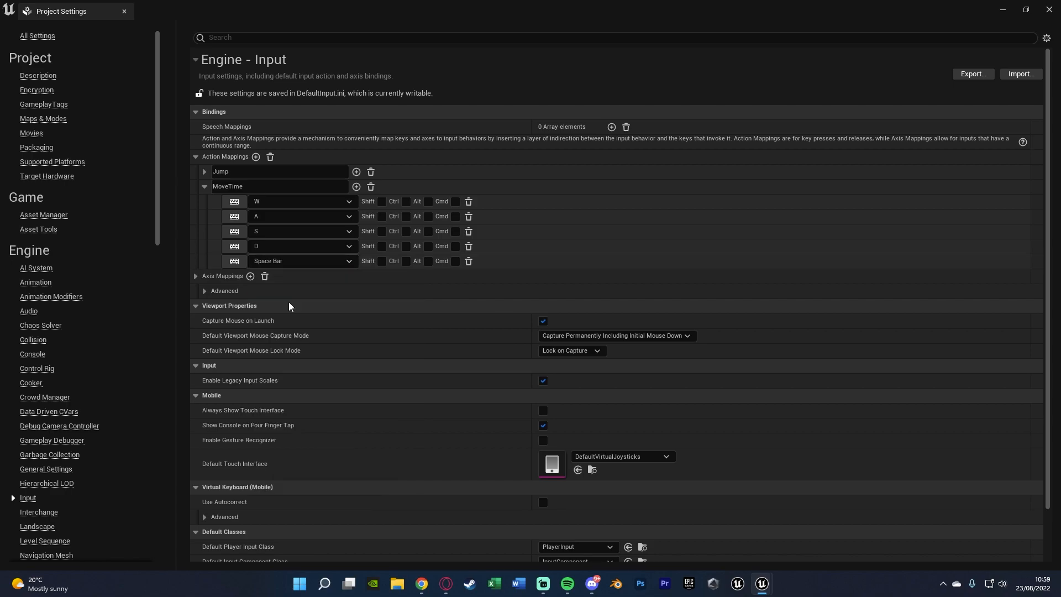
mouse_move(896, 6)
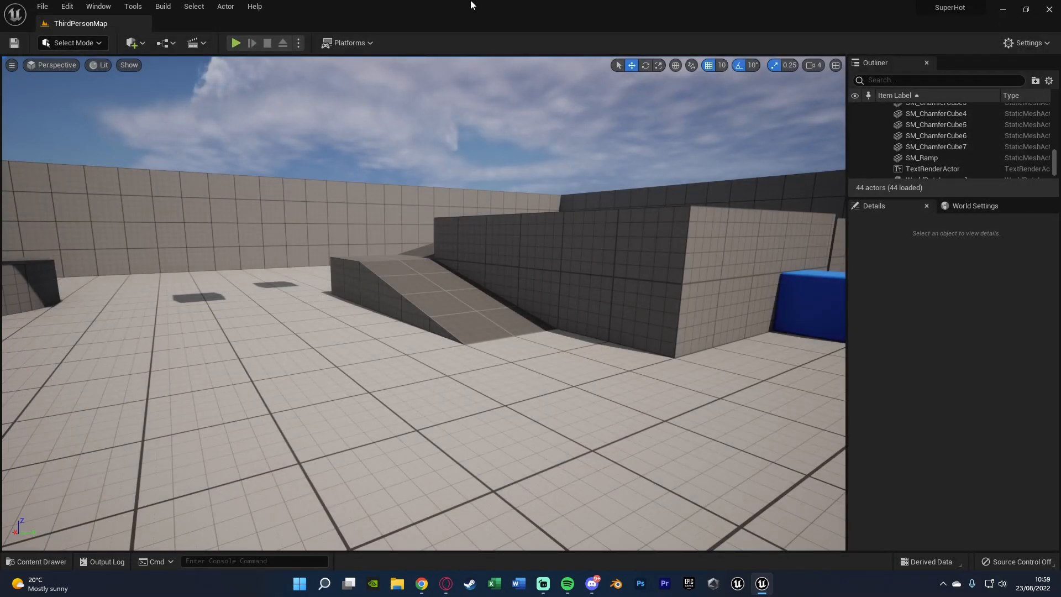
- Locate BP_ThirdPersonCharacter in the Content Drawer and open its blueprint
click(38, 565)
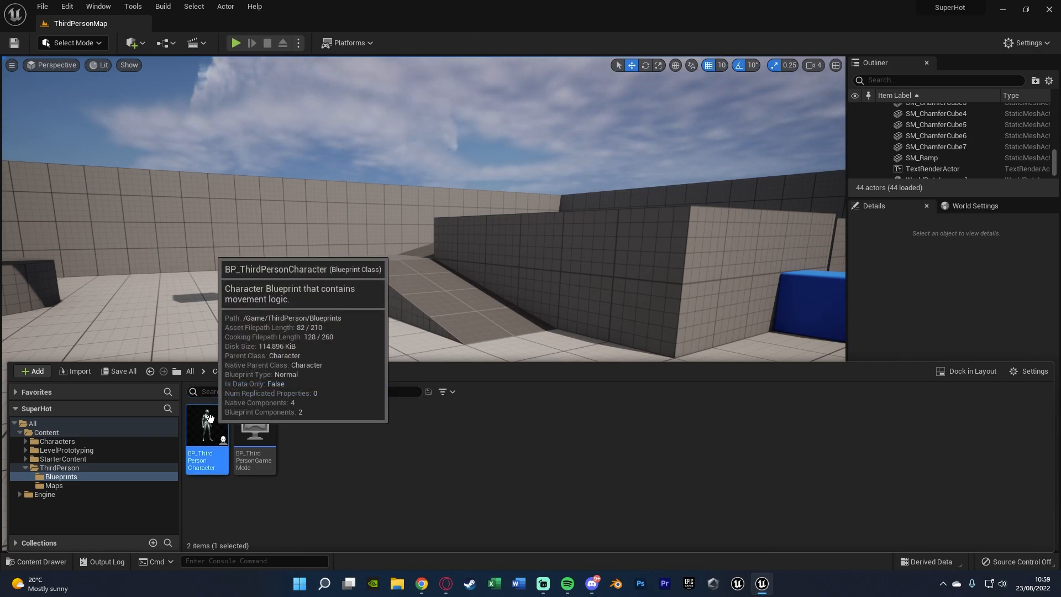
double_click(207, 427)
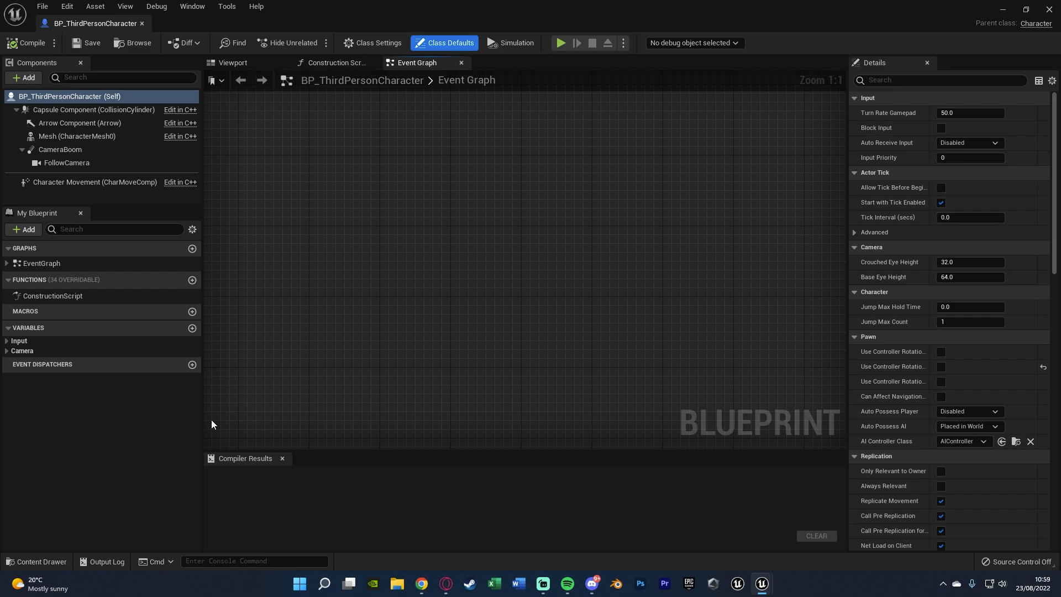
mouse_move(414, 229)
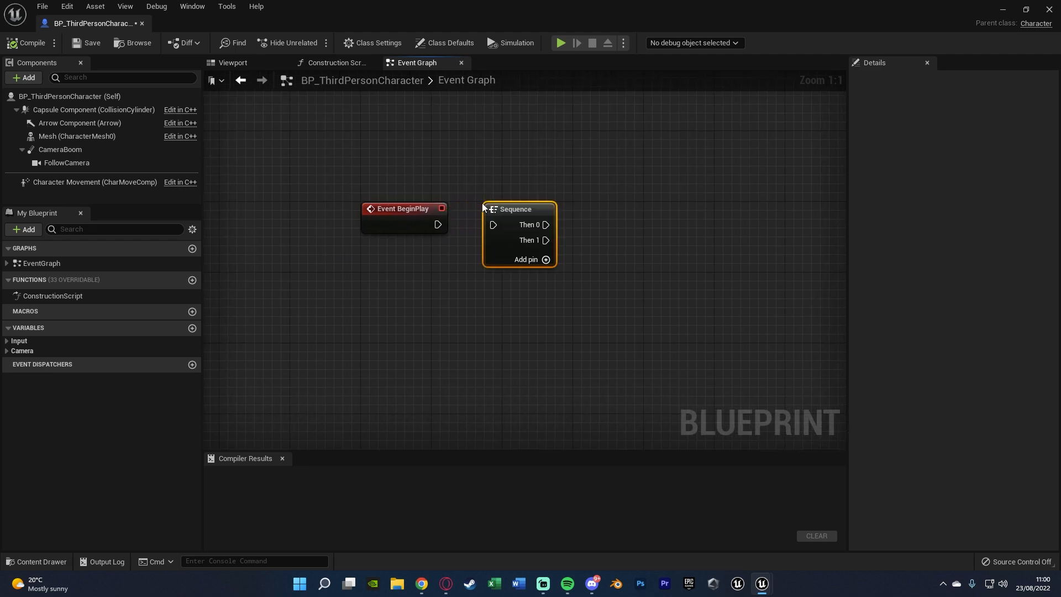
- Delete the Sequence node and drag a new wire off Event BeginPlay's exec pin
drag(438, 224, 492, 225)
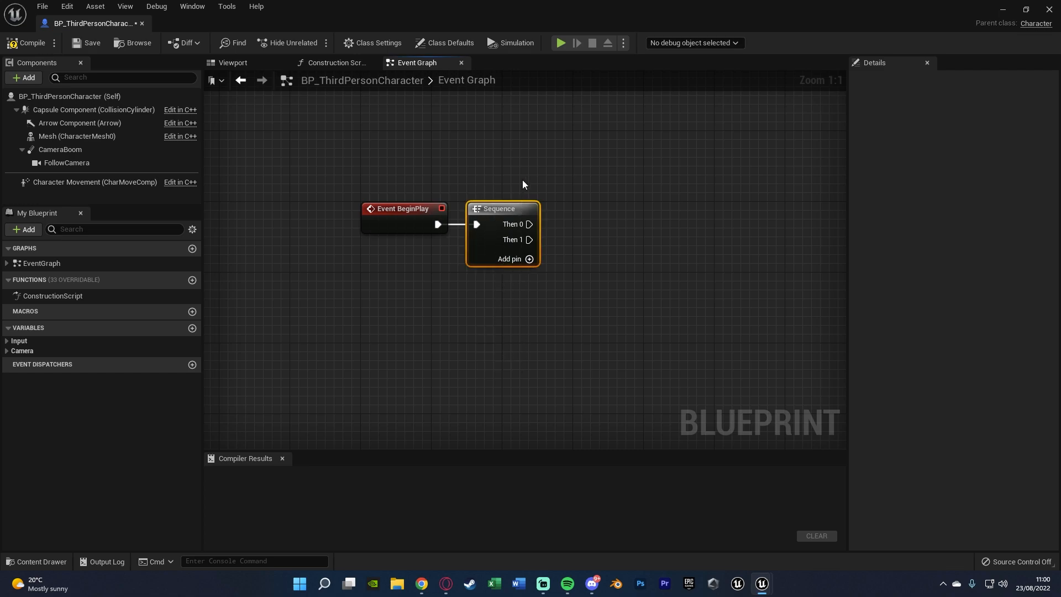
key(Delete)
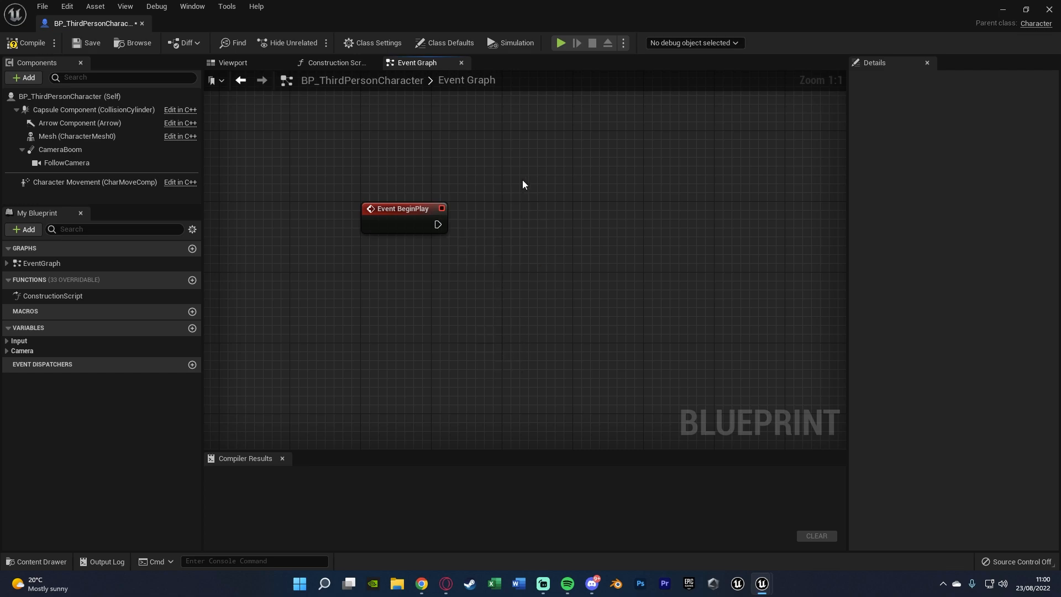
drag(404, 209, 324, 218)
text(set global time)
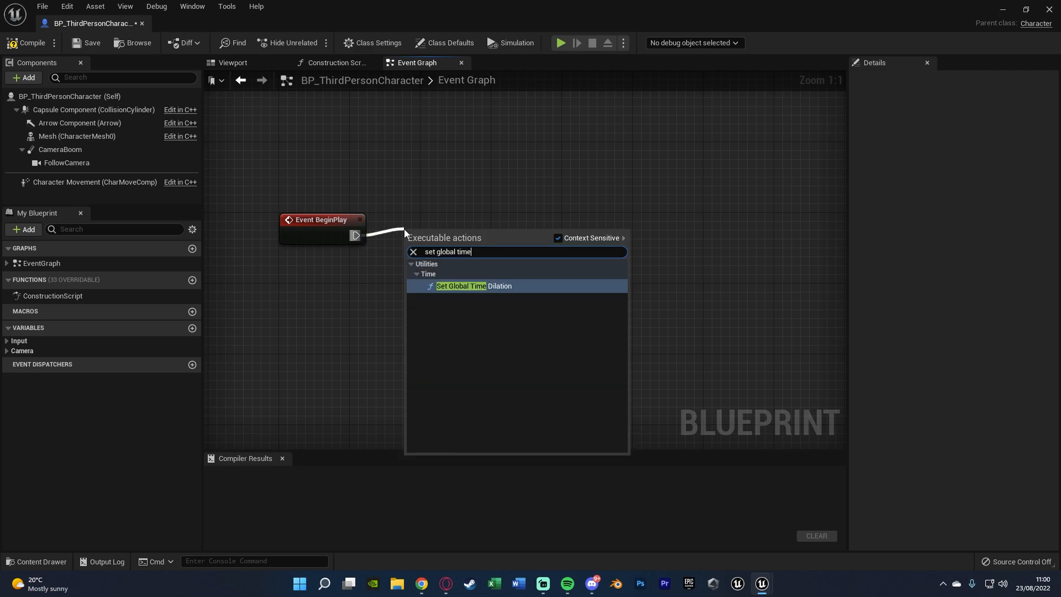
- Place a Set Global Time Dilation node after Event BeginPlay with value 0.1
click(461, 285)
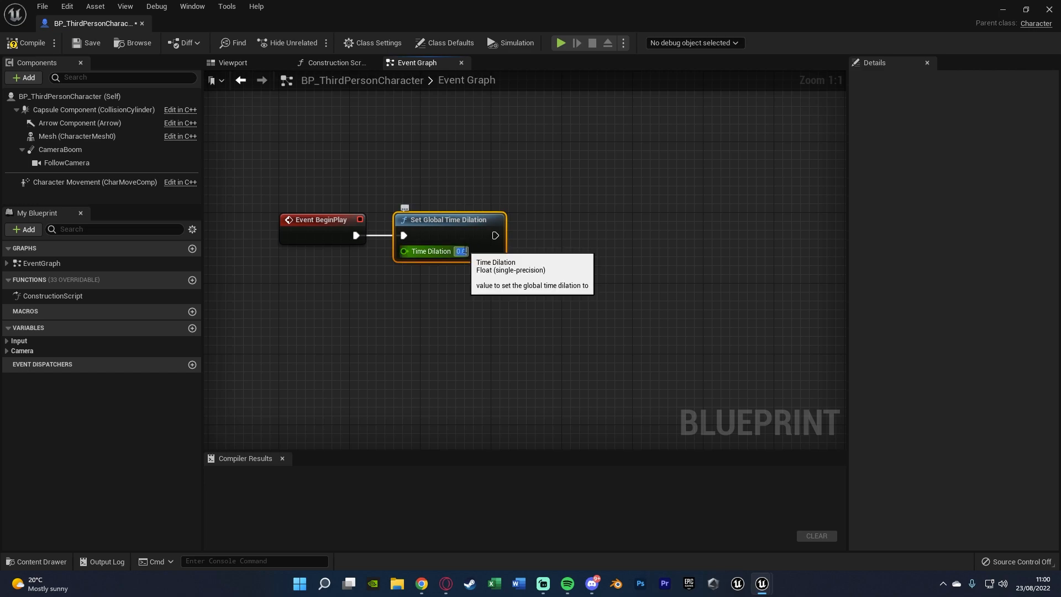
mouse_move(497, 290)
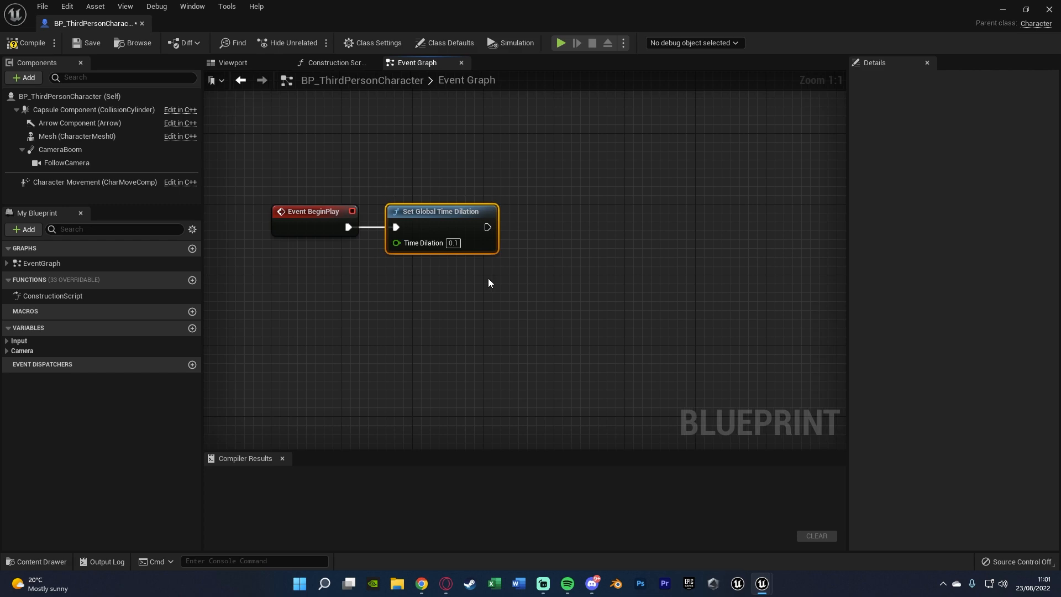
- Add InputAction MoveTime setting dilation 1.0 pressed, 0.1 released; compile, save and play
right_click(490, 283)
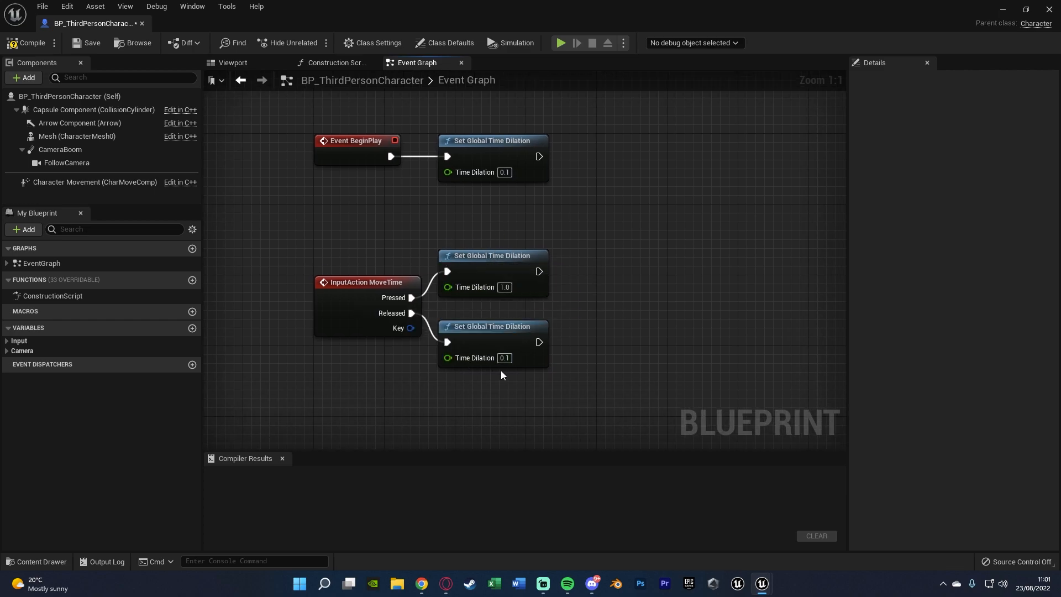
mouse_move(474, 356)
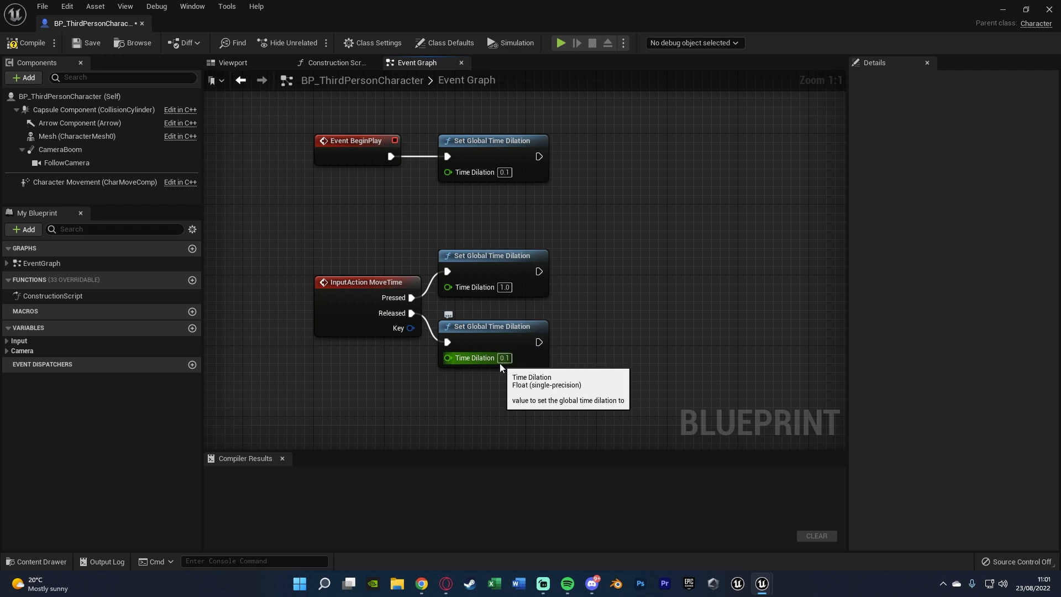
click(27, 43)
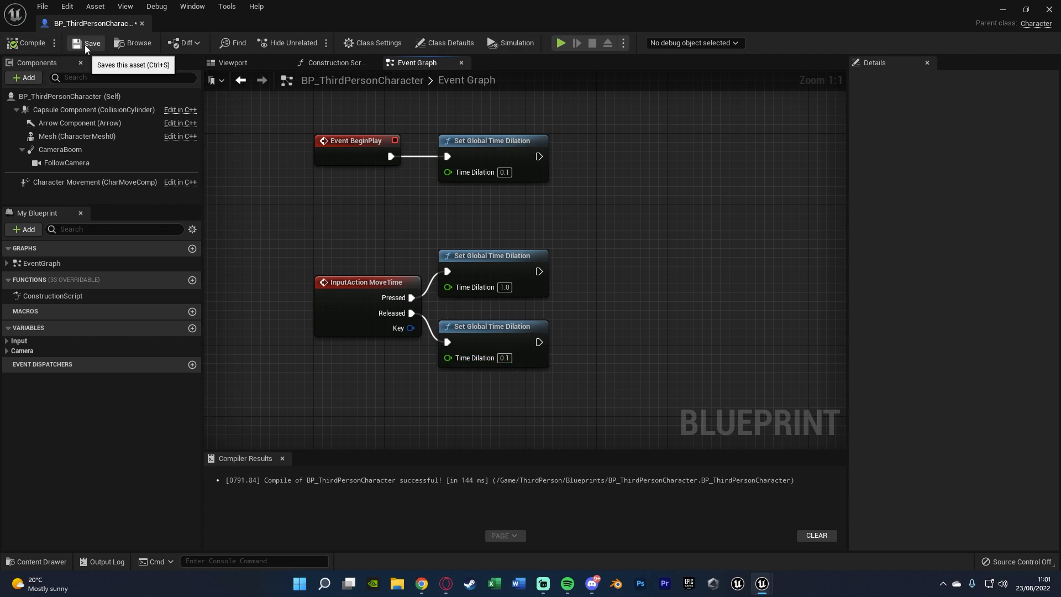
click(87, 43)
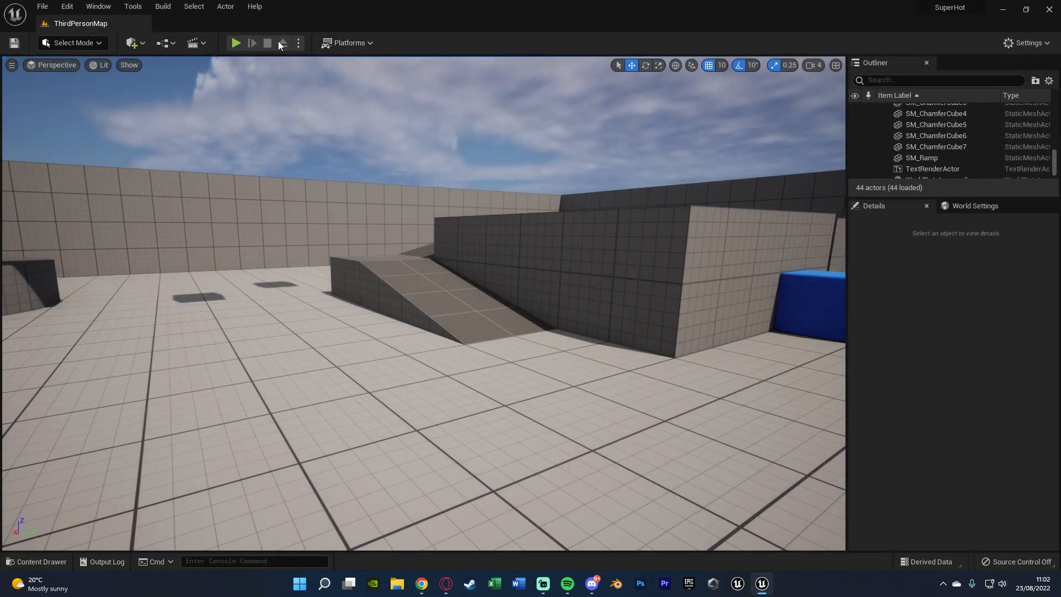
click(236, 43)
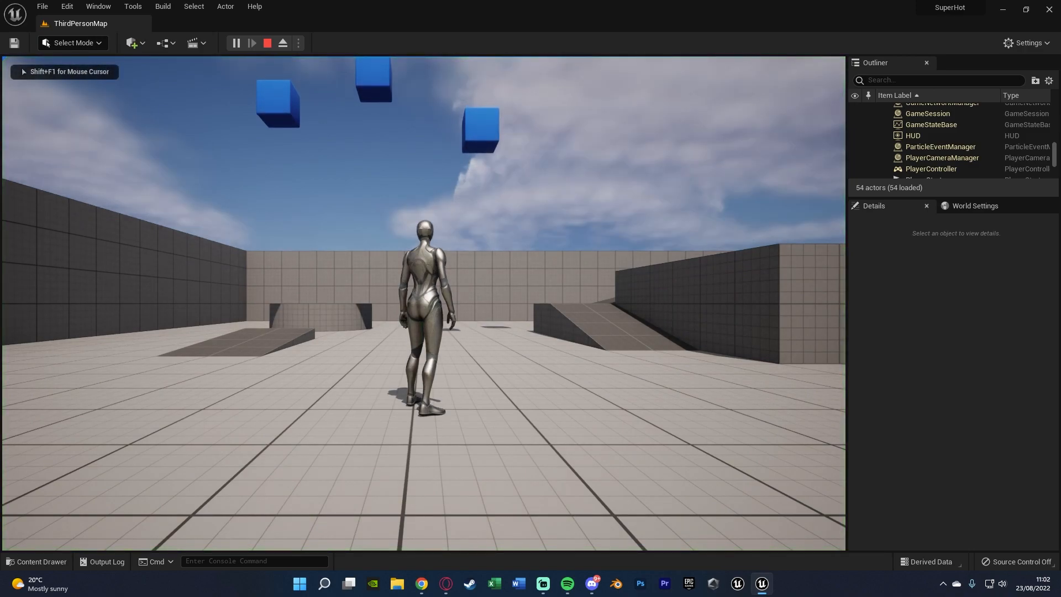